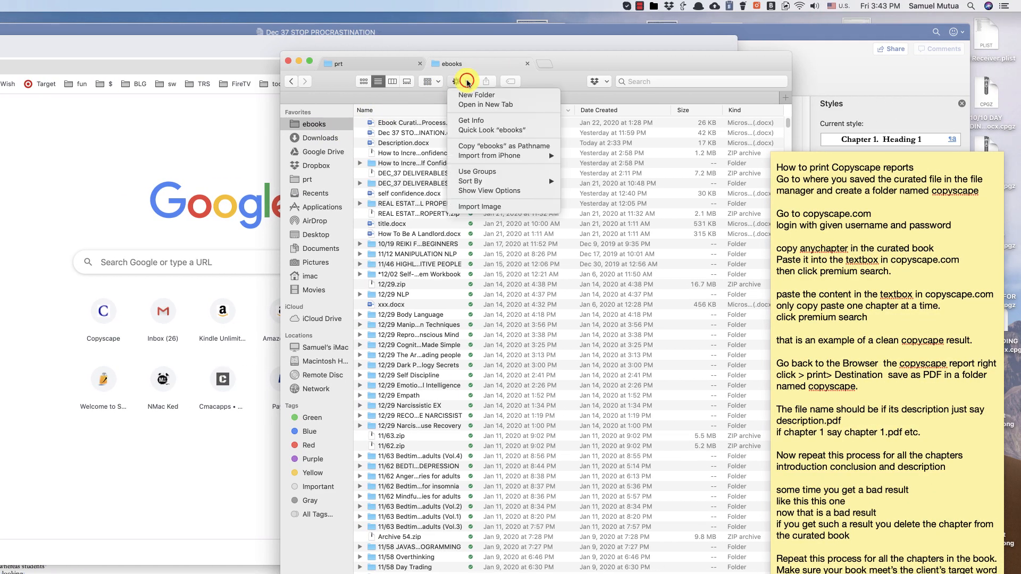
# Add a new folder in ebooks and name it Copyscape
pyautogui.click(476, 95)
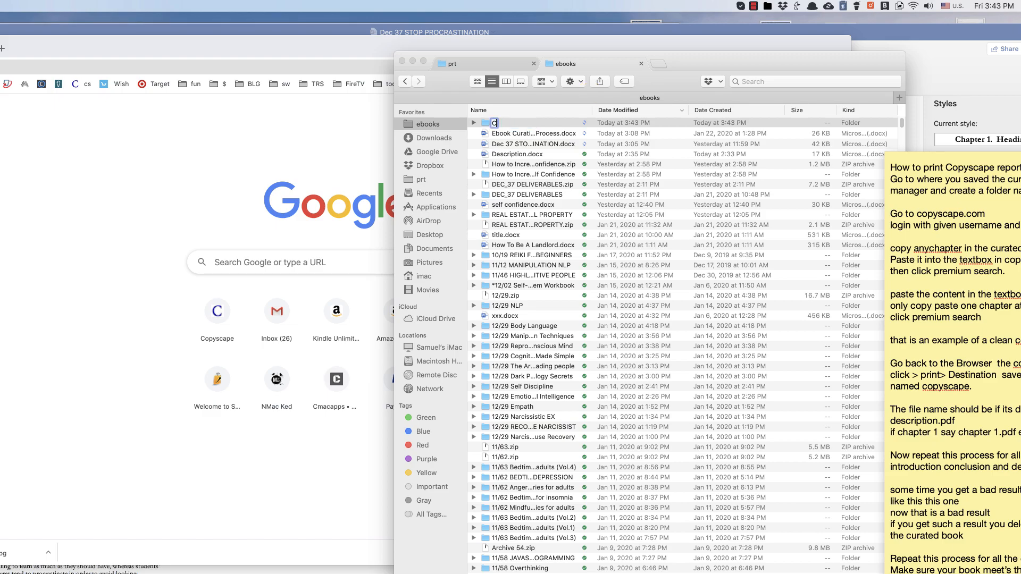
pyautogui.write('Copyscap')
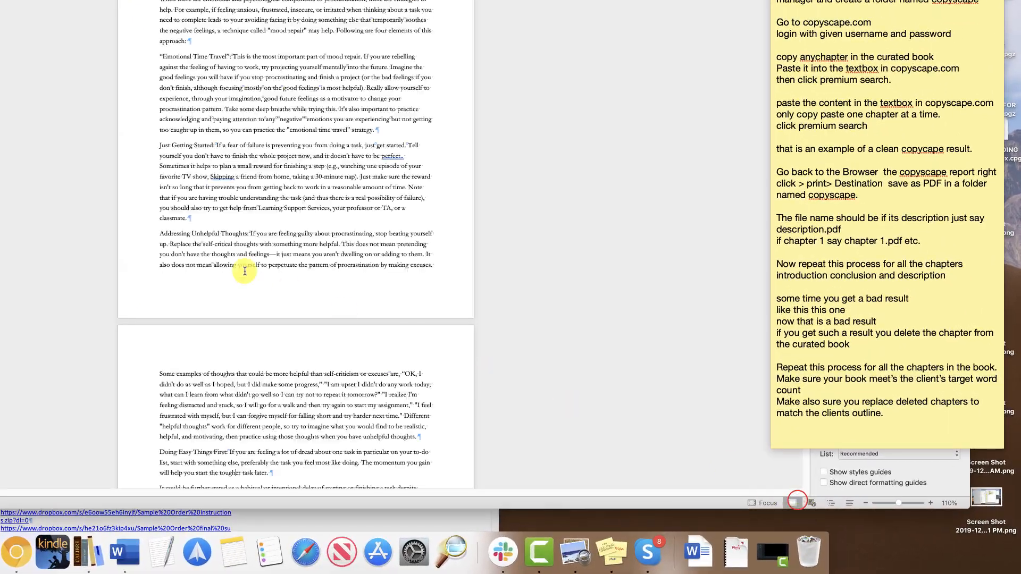
pyautogui.scroll(-3)
pyautogui.write('cop')
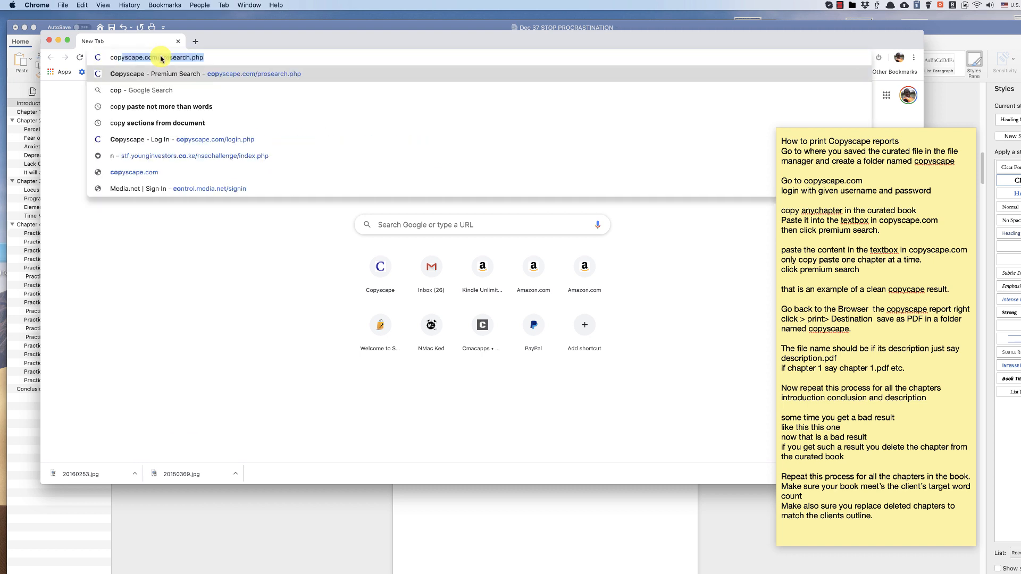
# Load copyscape.com and log in with the account username and password
pyautogui.write('yscape.com')
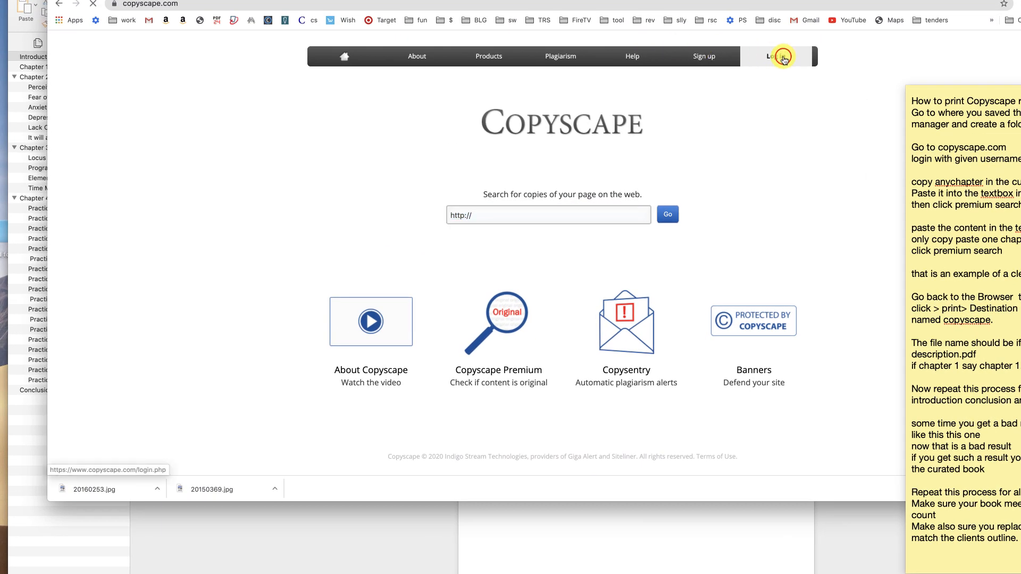
pyautogui.click(781, 57)
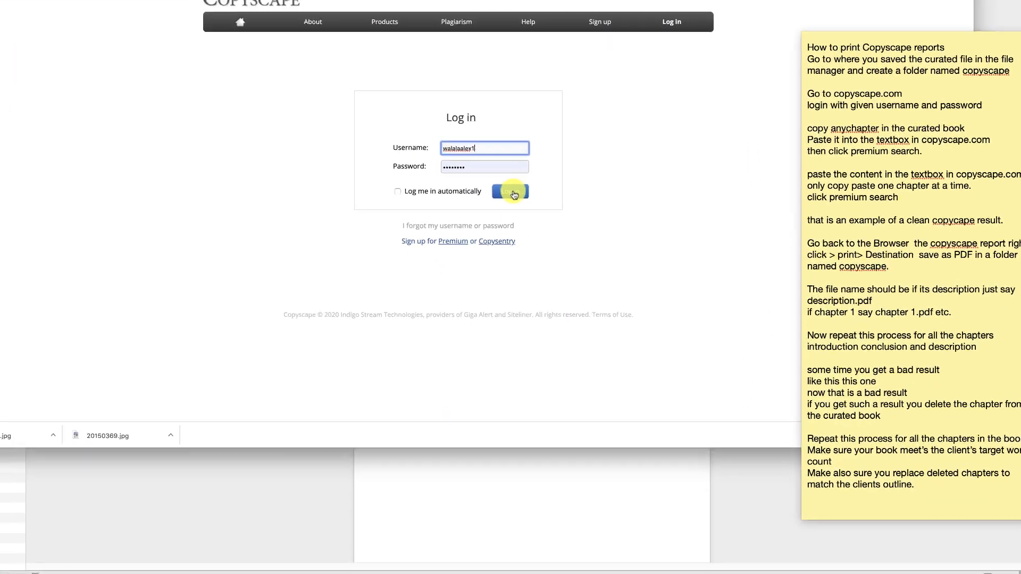
pyautogui.click(510, 192)
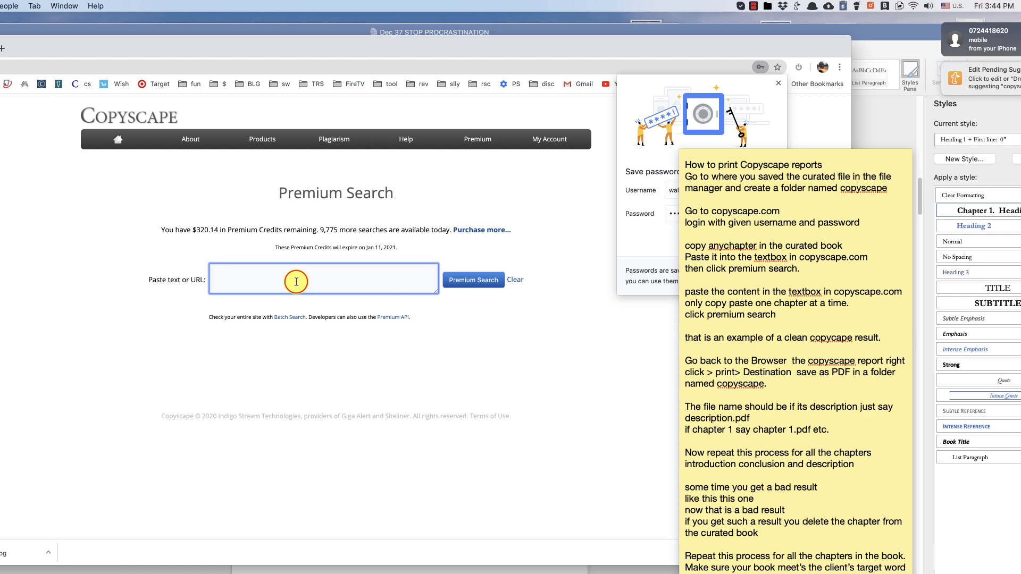
# Paste the book's Introduction text into the search box and run Premium Search
pyautogui.rightClick(295, 280)
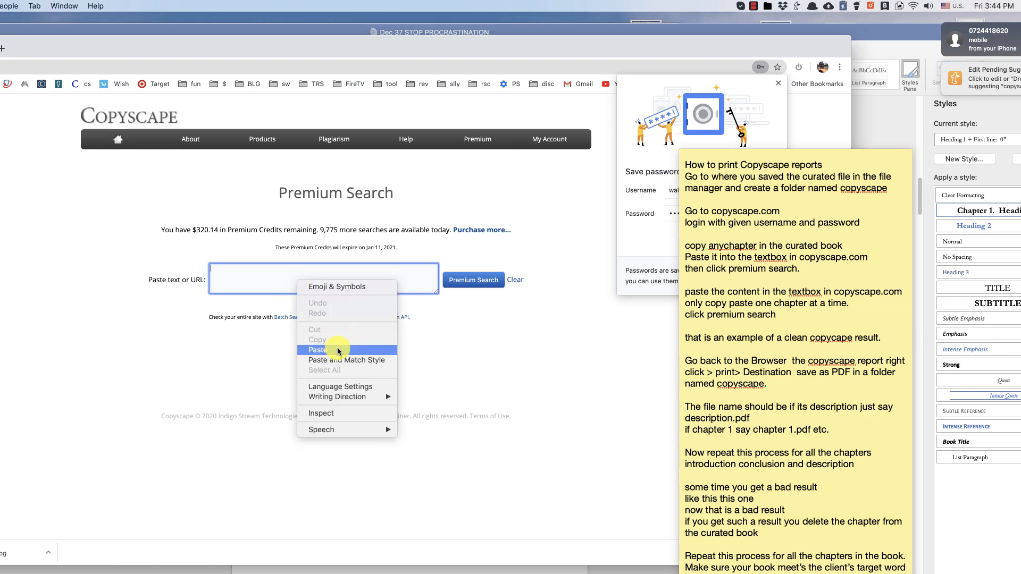
pyautogui.click(318, 350)
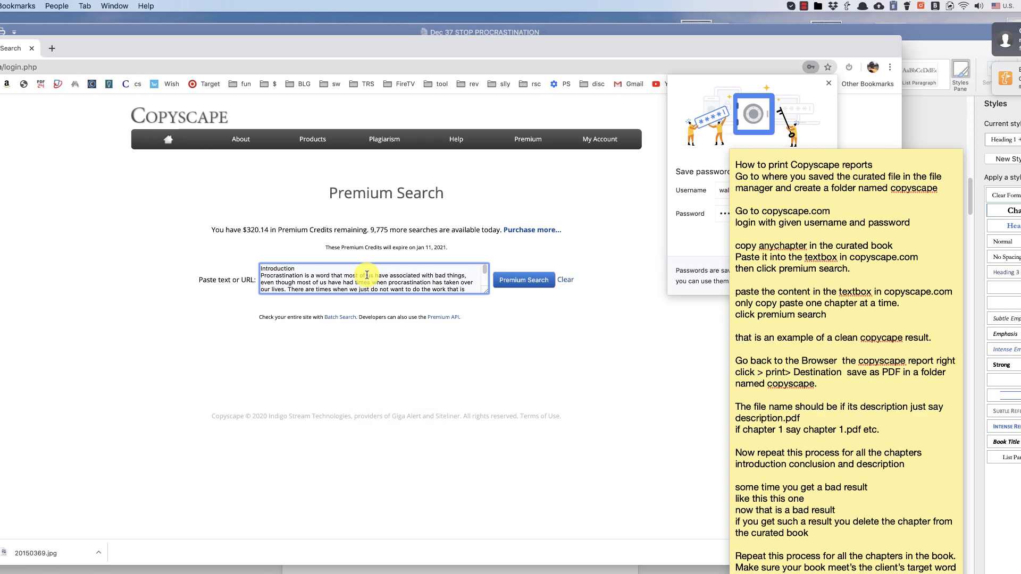
pyautogui.click(524, 280)
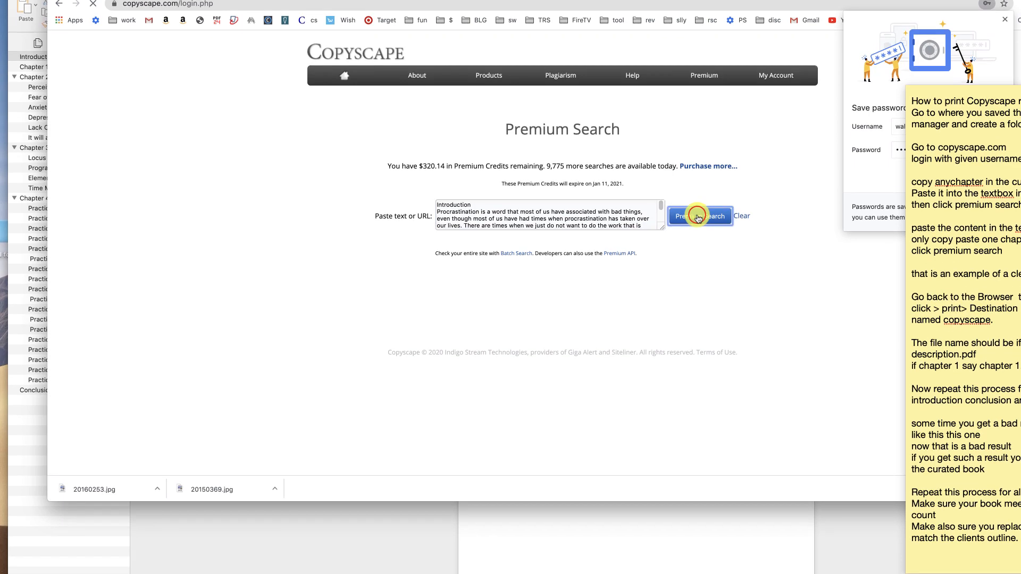
pyautogui.click(699, 216)
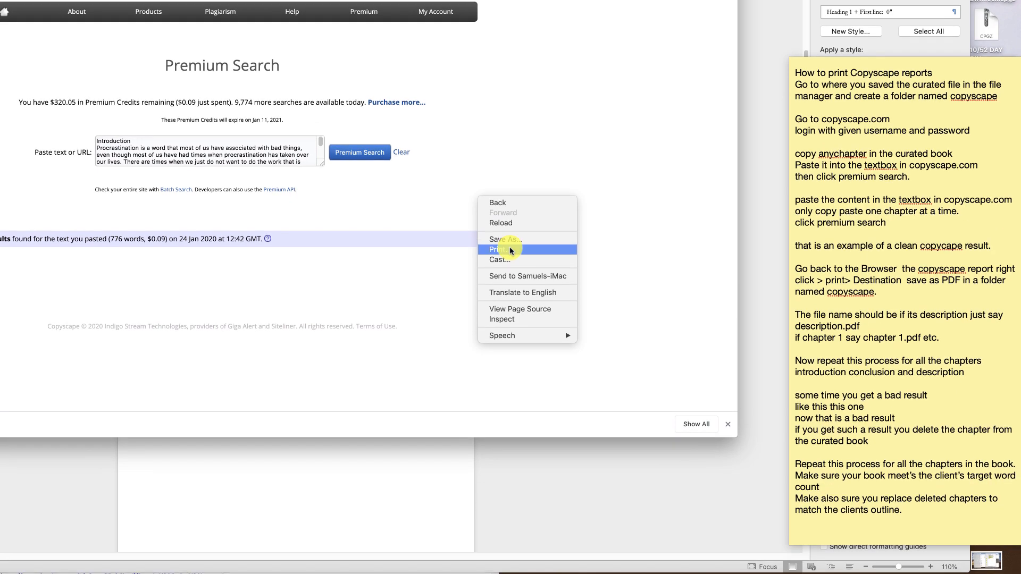
# Print the clean Introduction report to PDF with Save as PDF destination
pyautogui.click(500, 250)
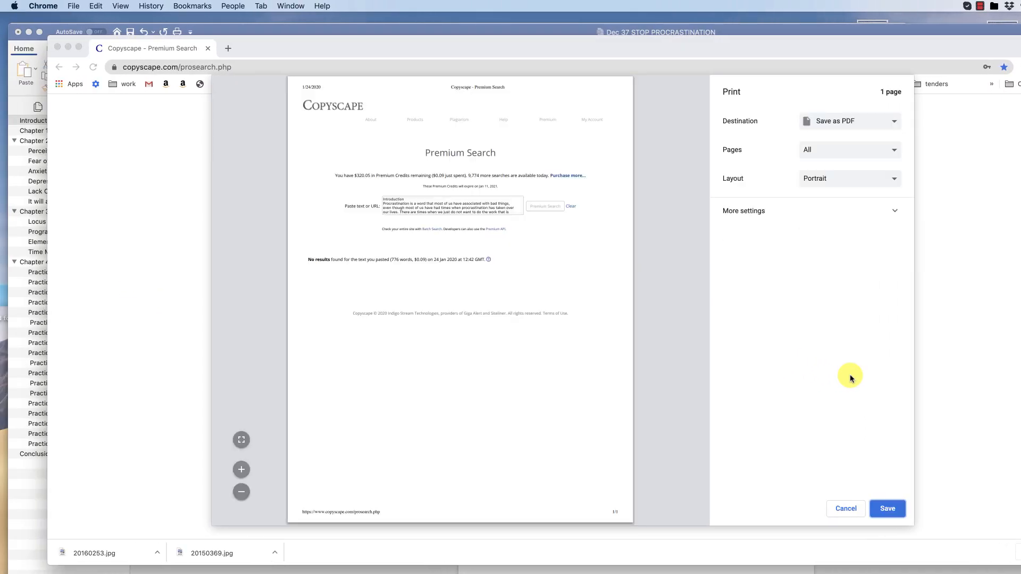
pyautogui.click(495, 121)
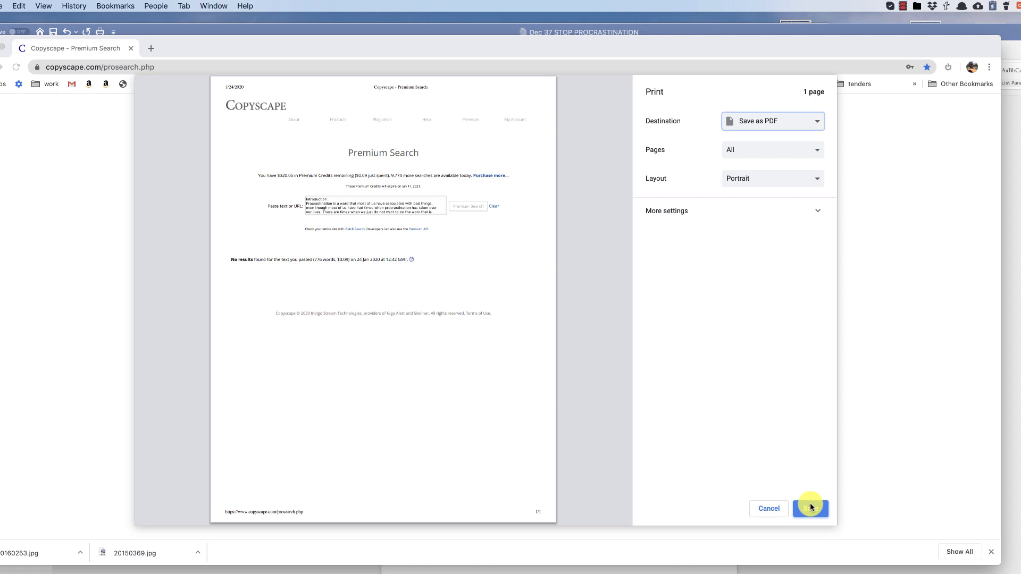
pyautogui.click(810, 508)
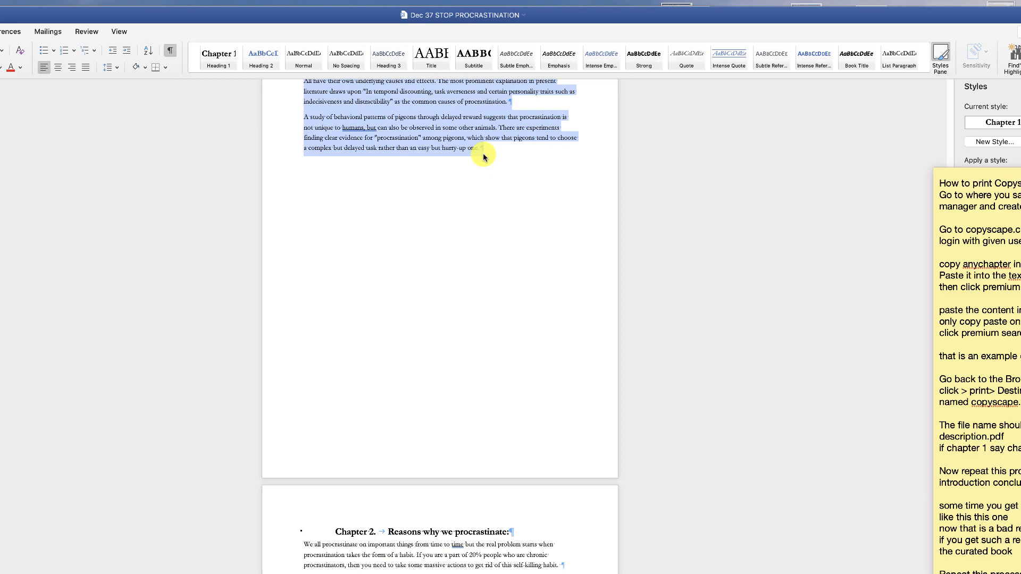
# Copy the selected Chapter 1 text from the Word book
pyautogui.rightClick(483, 156)
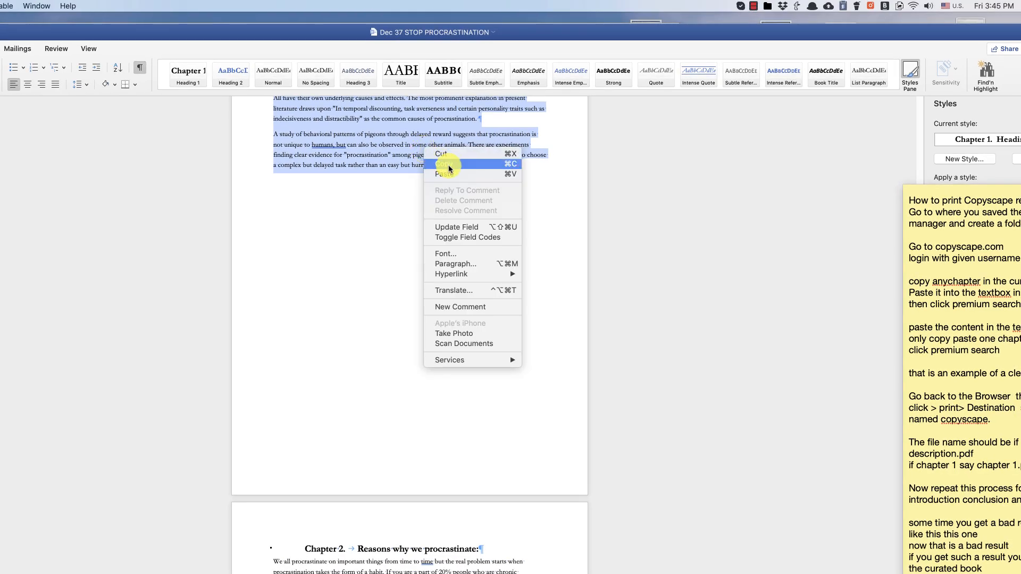
pyautogui.click(448, 164)
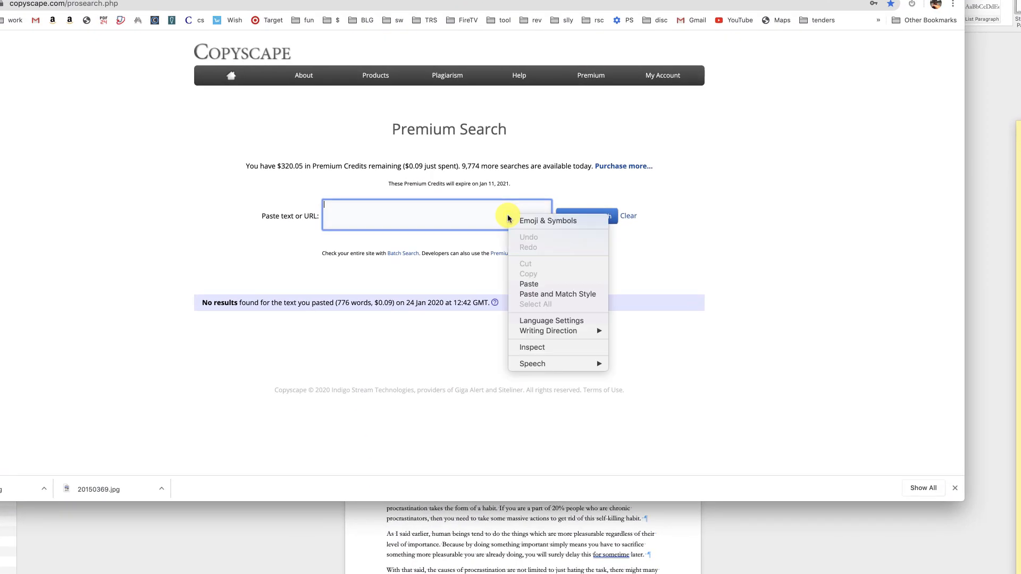
# Paste Chapter 1, run Premium Search, and review the 41 matching results
pyautogui.click(528, 284)
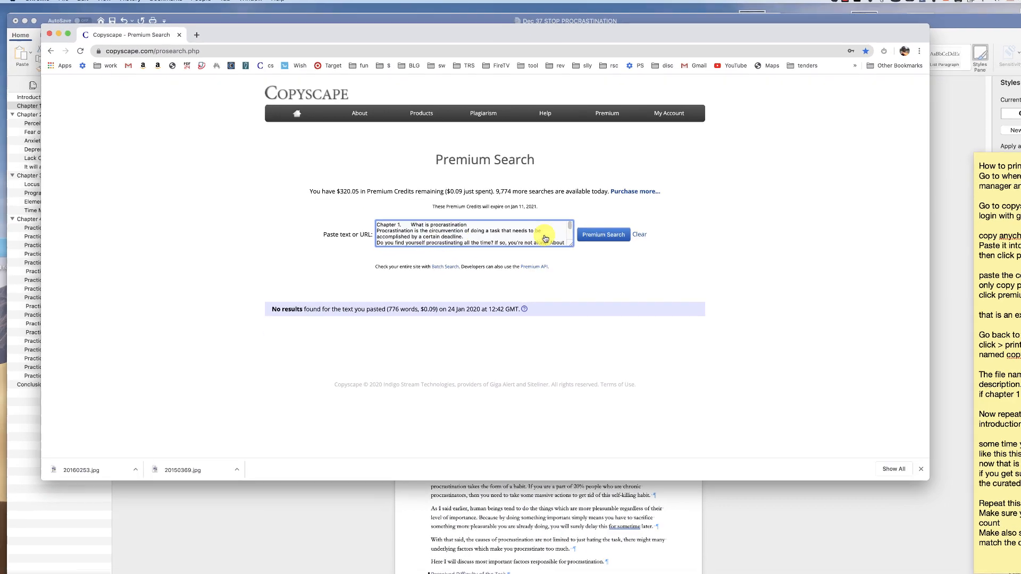
pyautogui.click(604, 234)
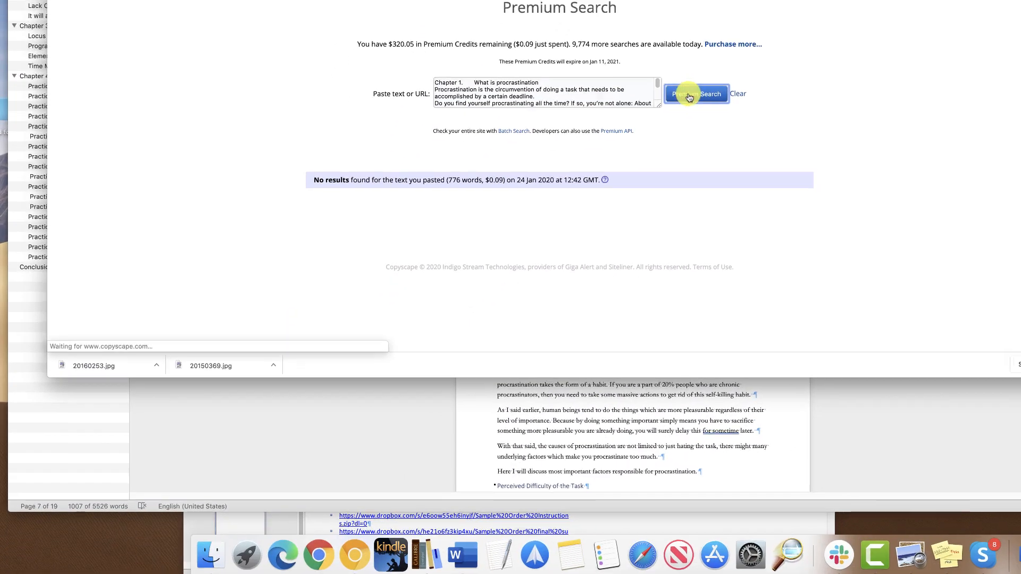
pyautogui.click(696, 93)
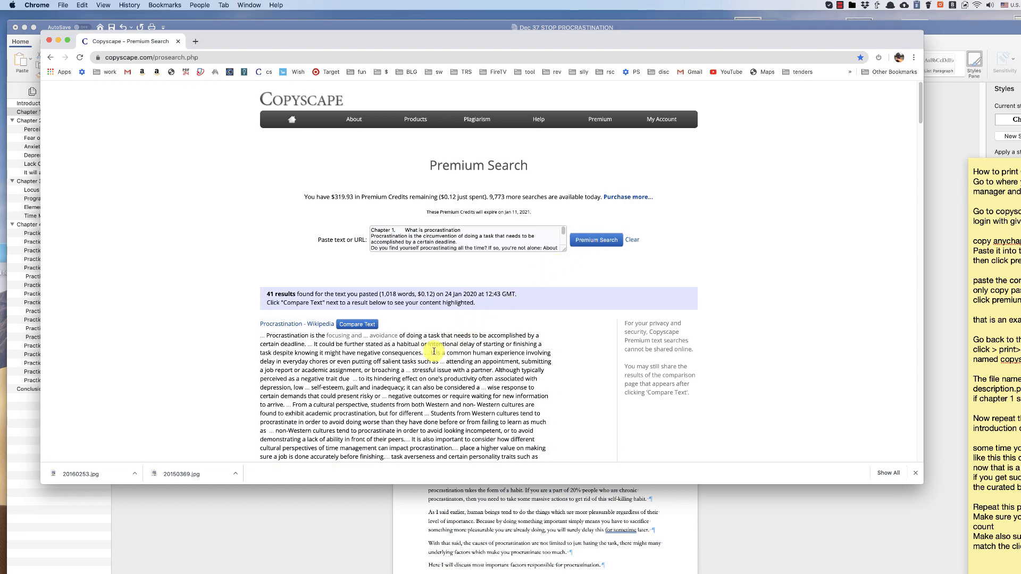
pyautogui.scroll(-3)
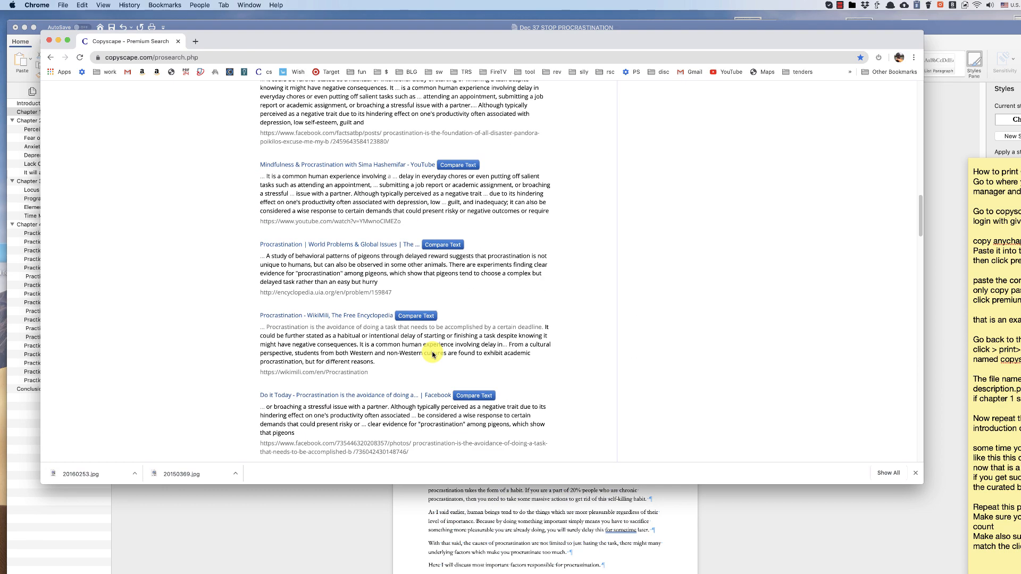
pyautogui.scroll(-3)
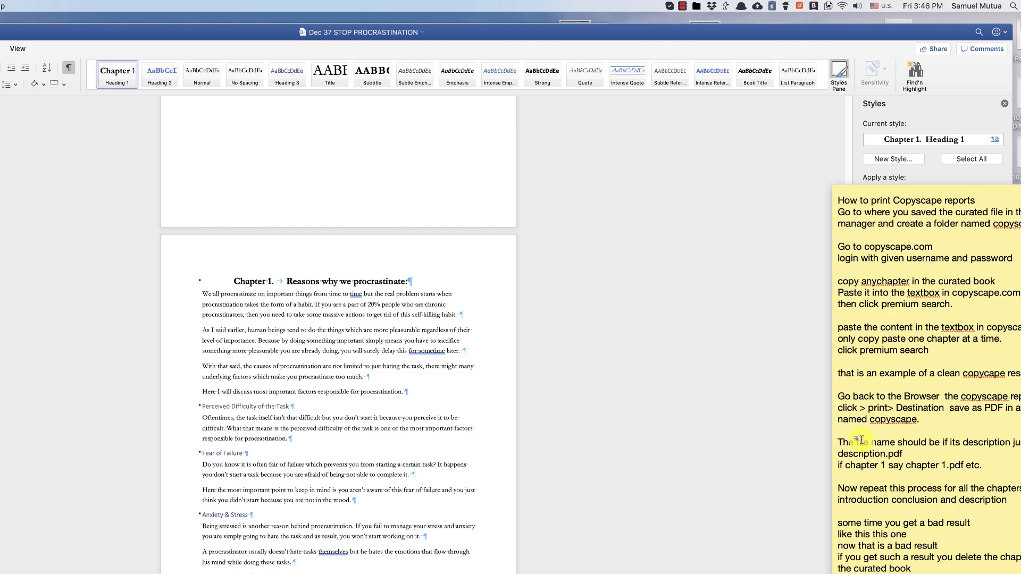
# Switch from the Word book to the Finder ebooks folder
pyautogui.click(641, 8)
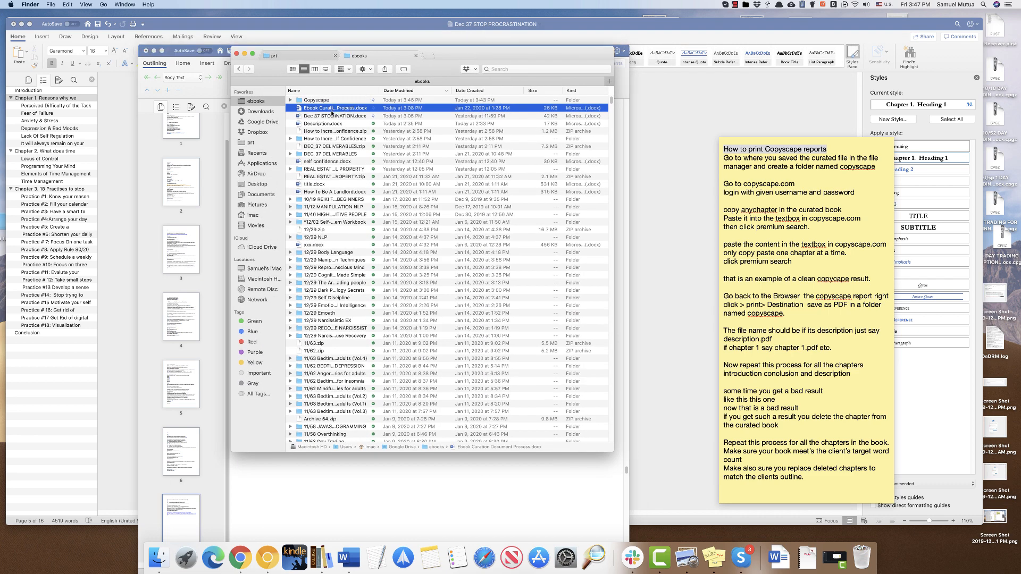
# Zip the Copyscape folder, book and Description as Dec 37 STOP PROCRASTINATION.zip
pyautogui.click(334, 115)
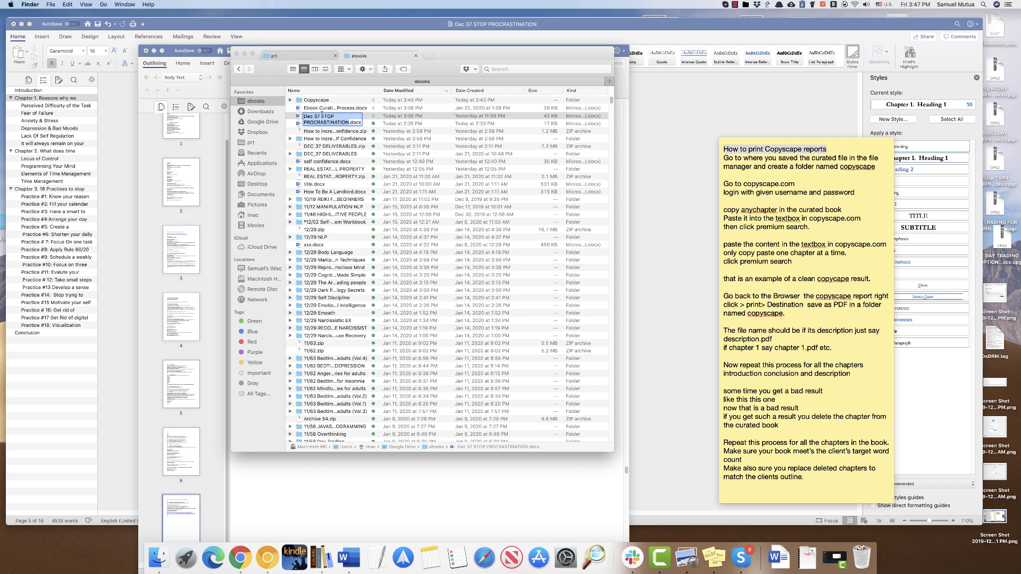
pyautogui.rightClick(324, 118)
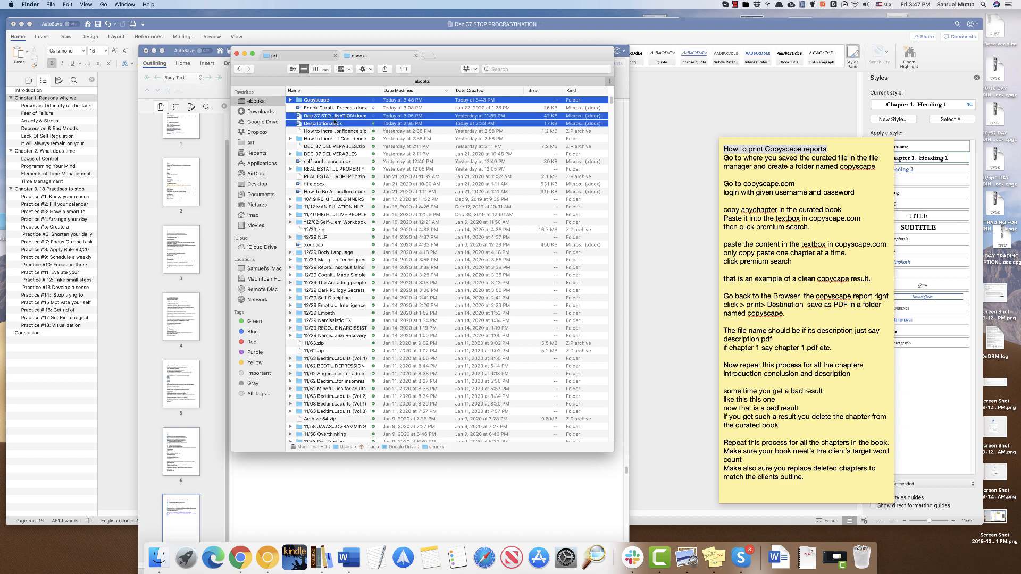
pyautogui.rightClick(328, 122)
pyautogui.write('Dec 37 STOP PROCRASTINATION.zip')
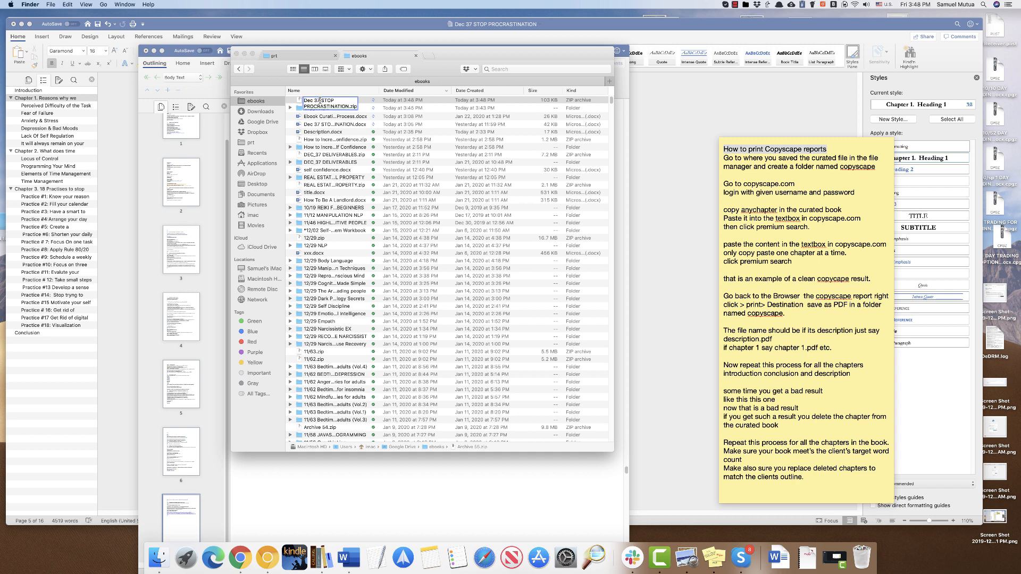
pyautogui.click(328, 100)
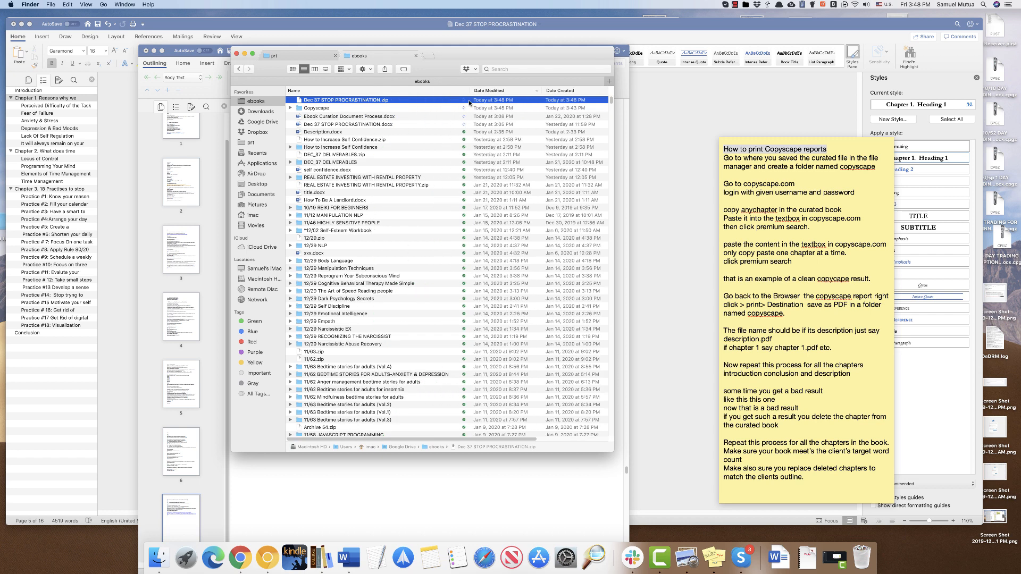
pyautogui.moveTo(658, 37)
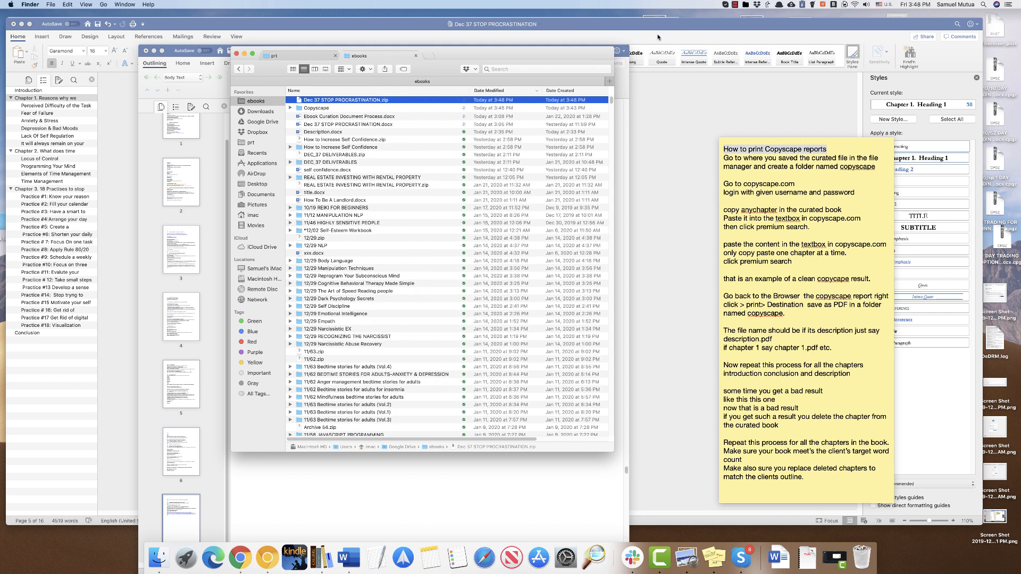